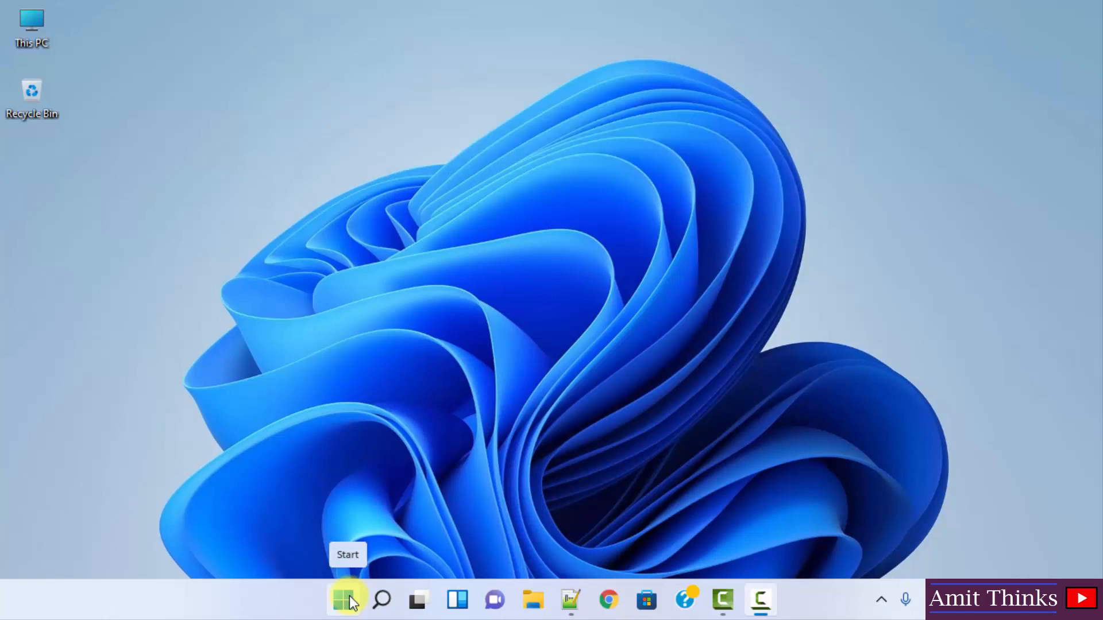
# Launch Settings by searching 'settings' from Start and scroll to the About page
pyautogui.click(347, 599)
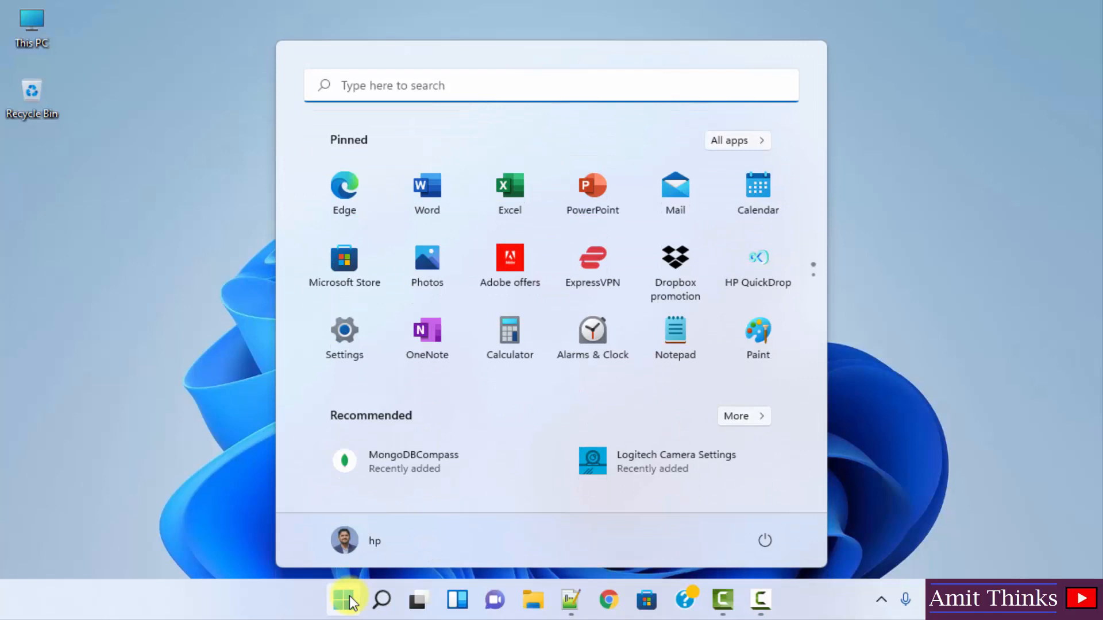
pyautogui.moveTo(344, 331)
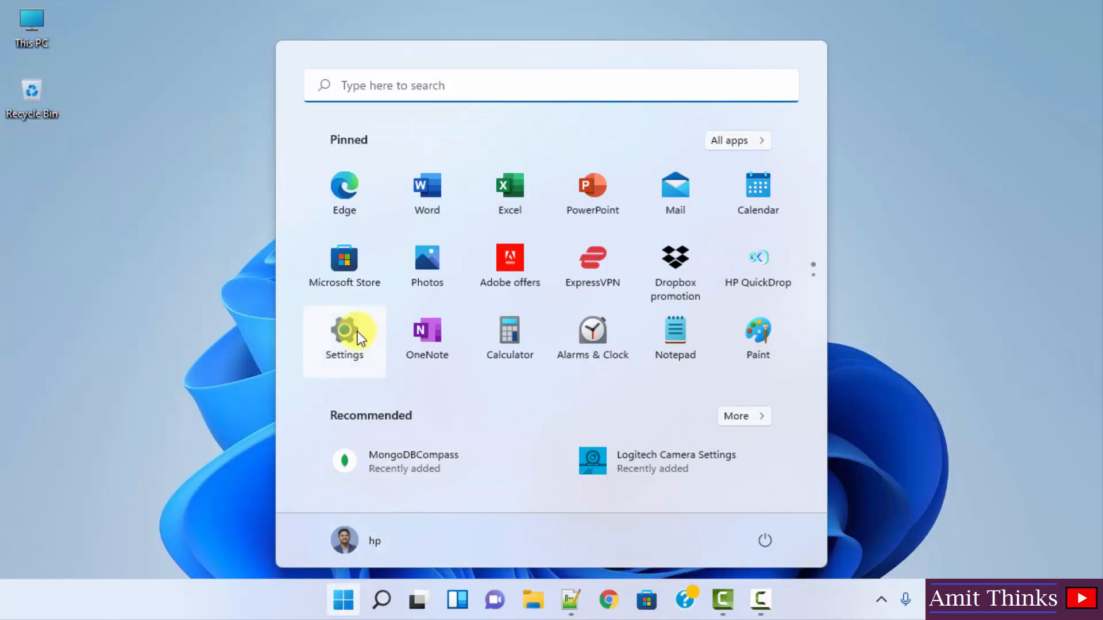
pyautogui.moveTo(379, 363)
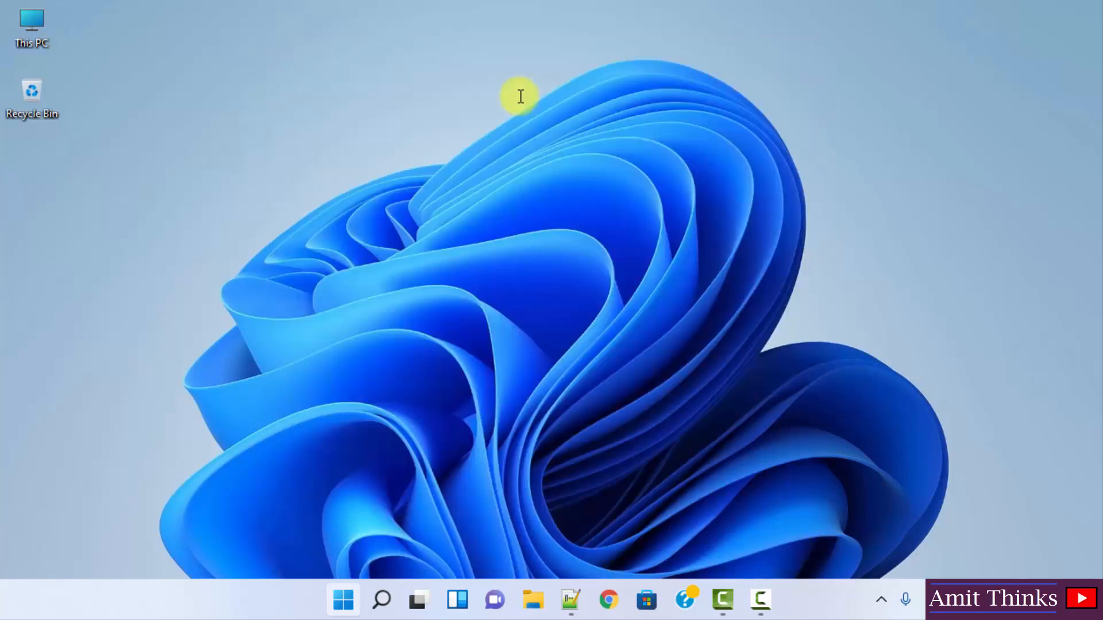
pyautogui.write('settings')
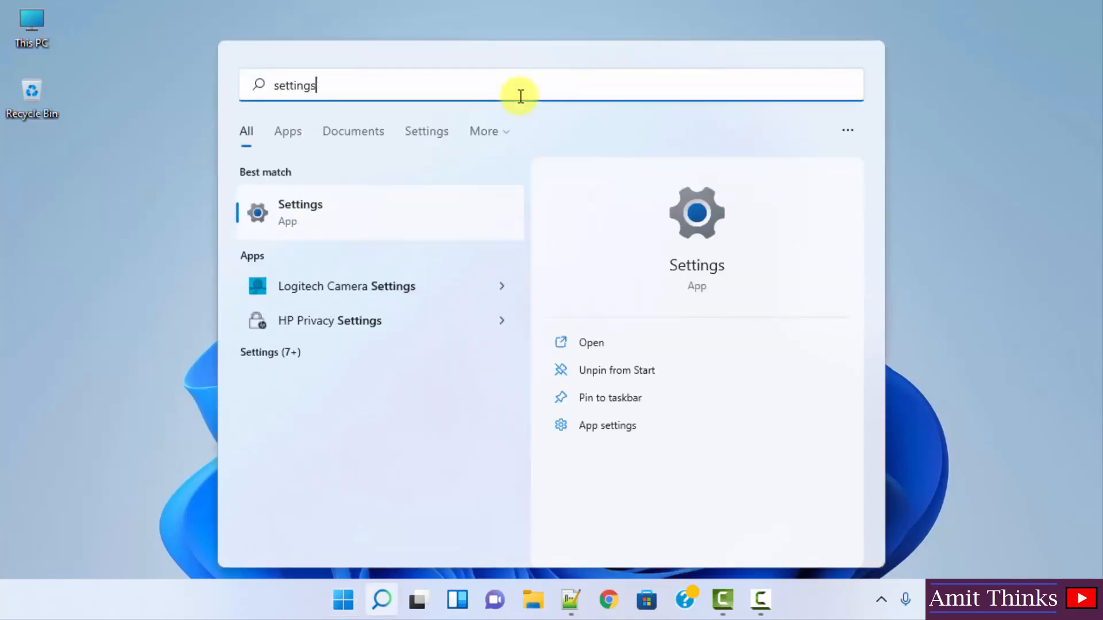
pyautogui.moveTo(733, 342)
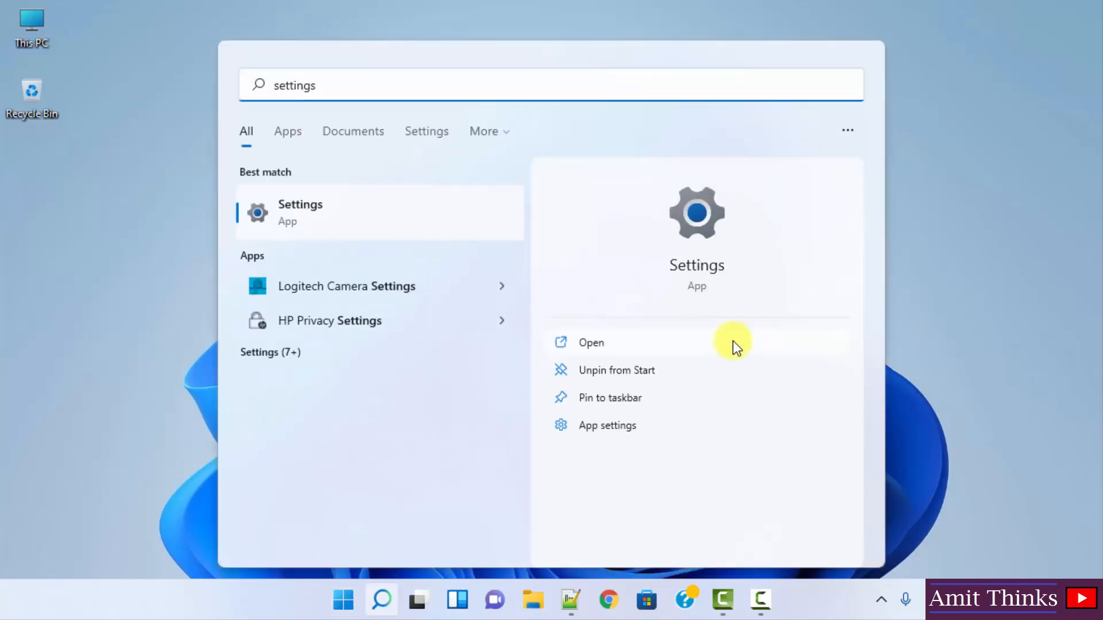
pyautogui.click(591, 342)
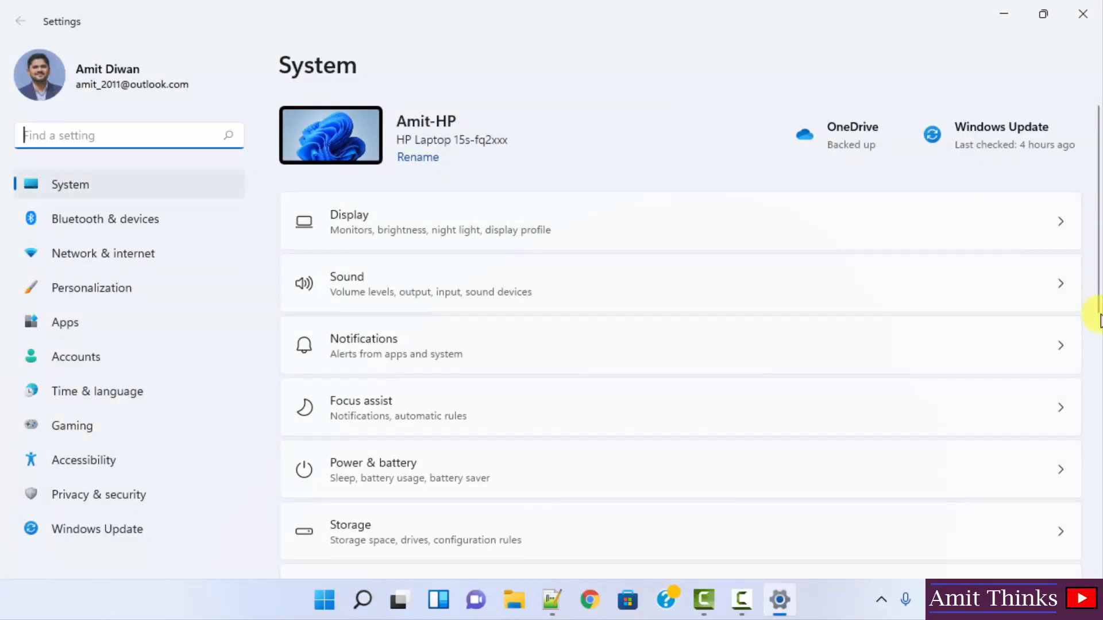
pyautogui.scroll(-3)
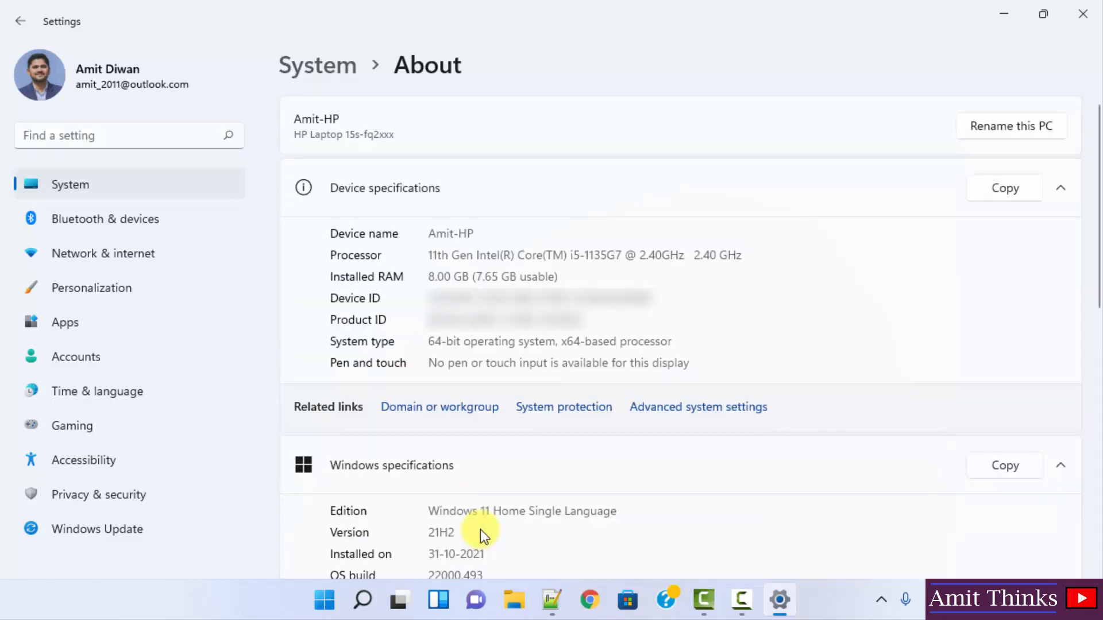
pyautogui.moveTo(677, 247)
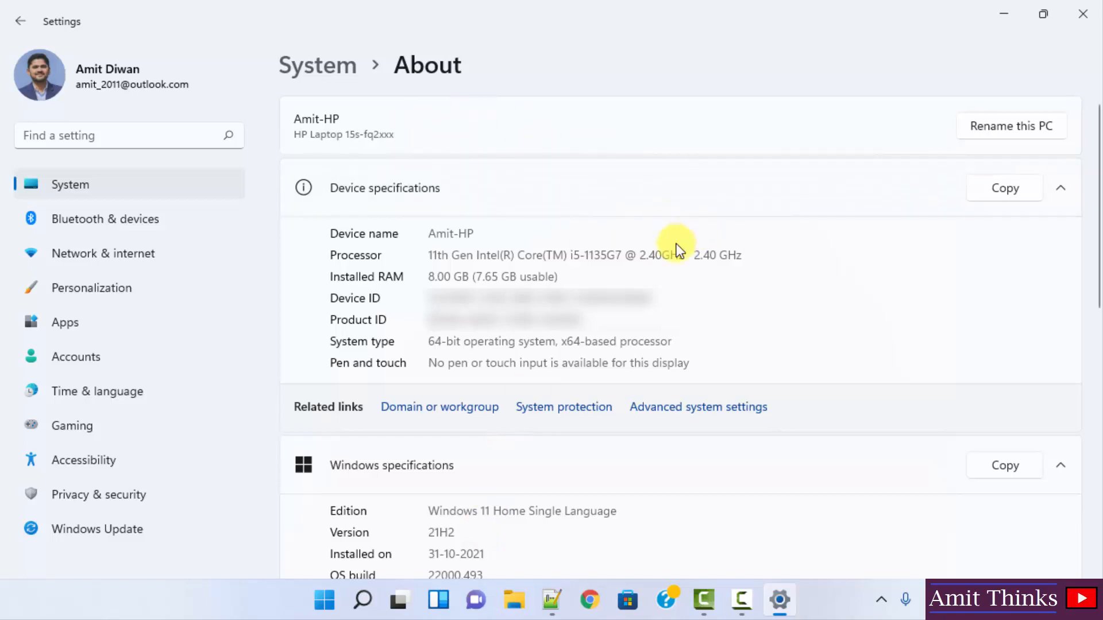
pyautogui.moveTo(414, 471)
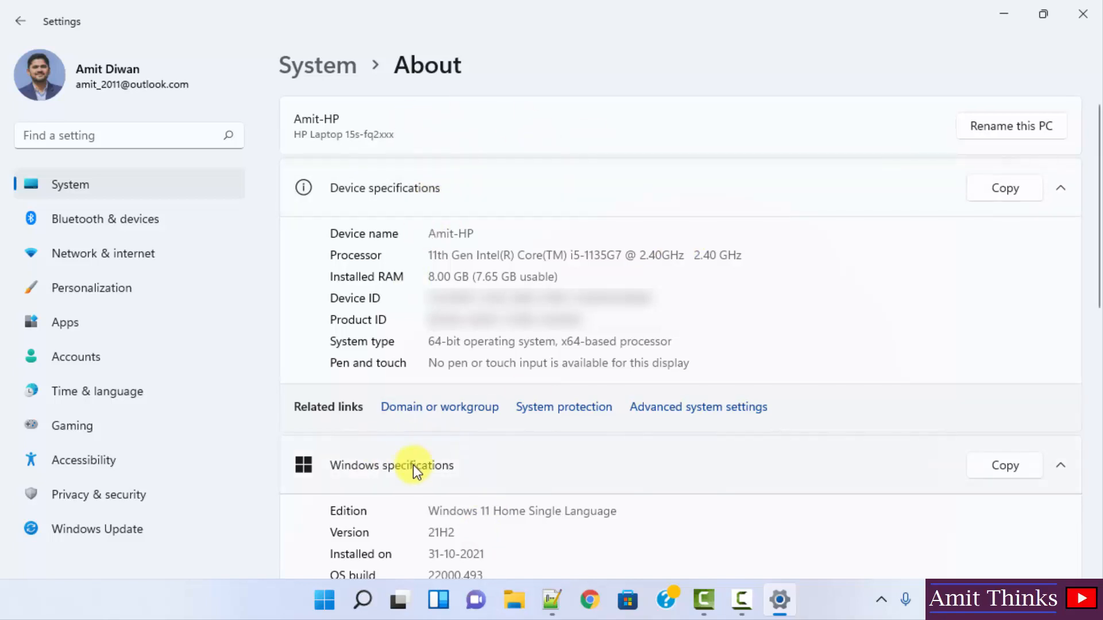
pyautogui.moveTo(416, 313)
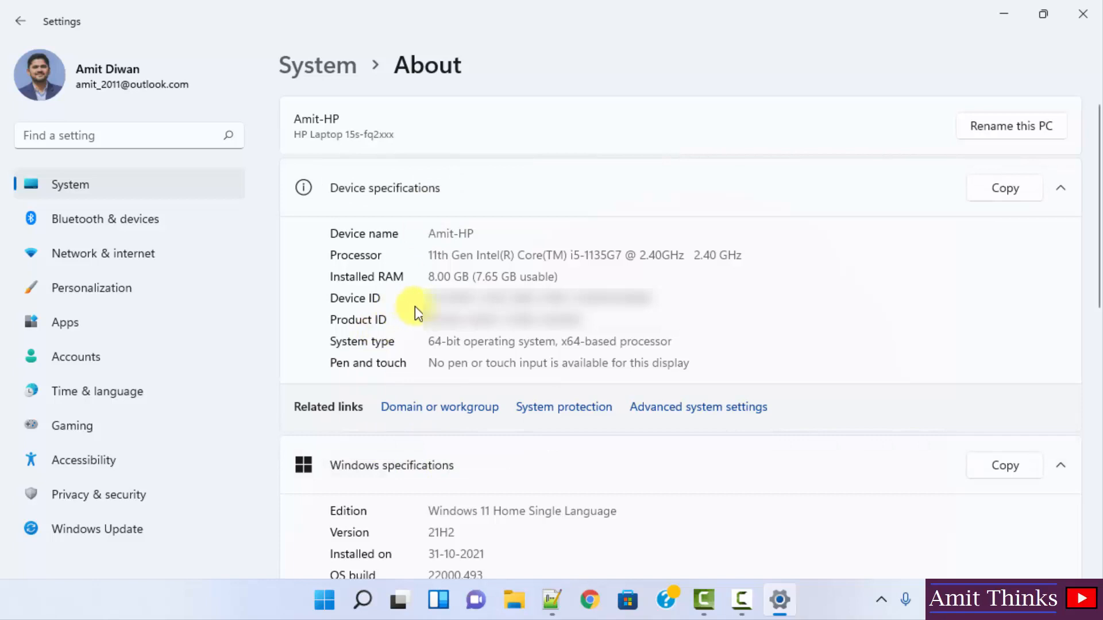
pyautogui.moveTo(640, 298)
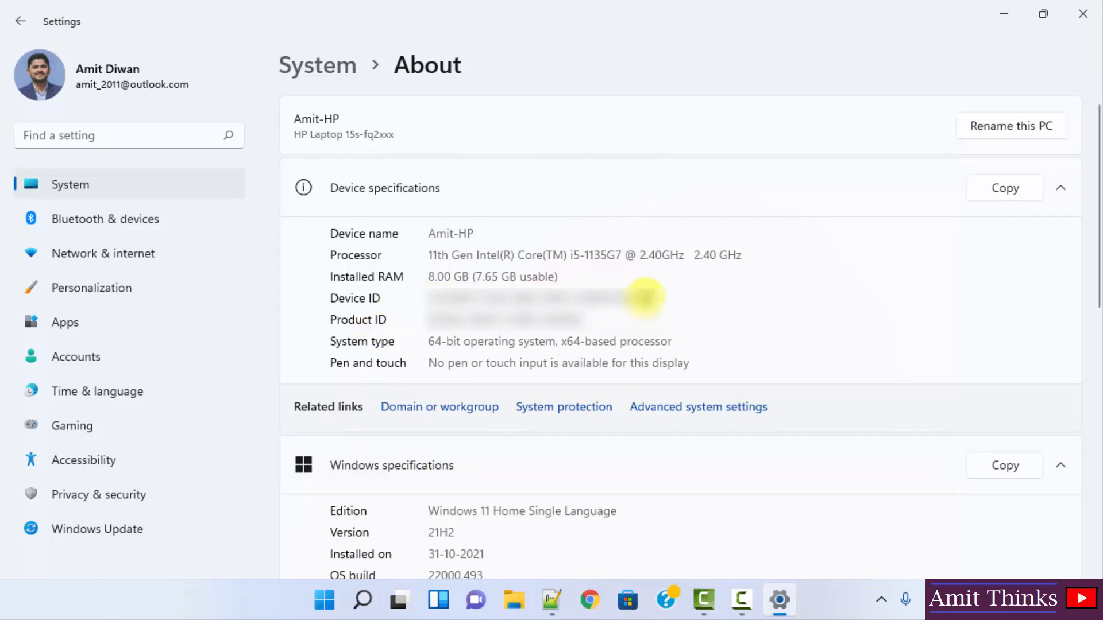
pyautogui.moveTo(846, 359)
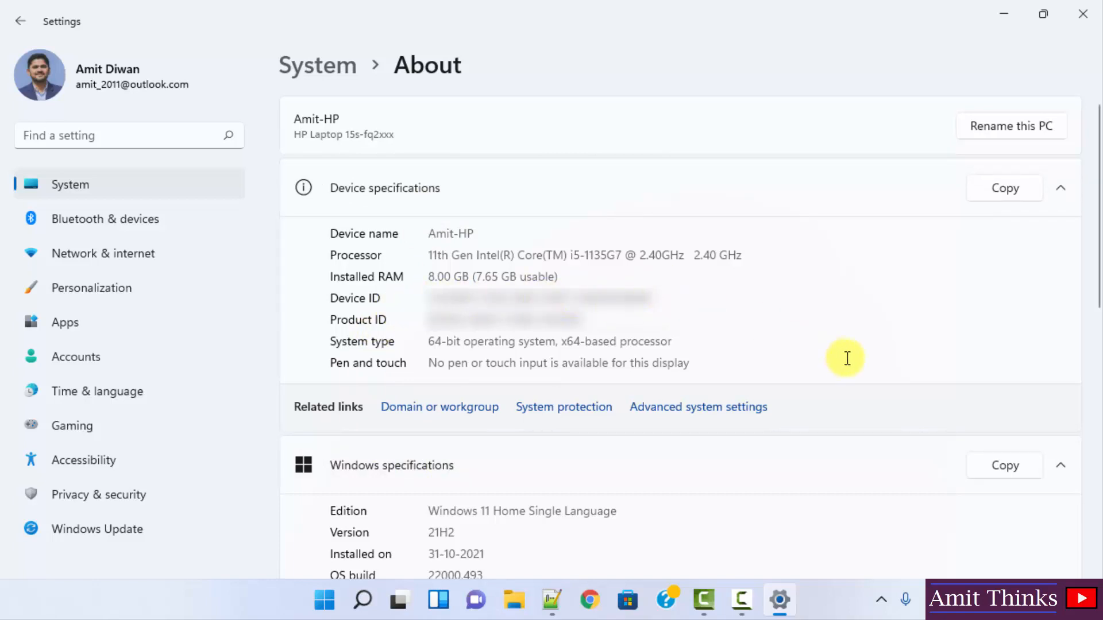